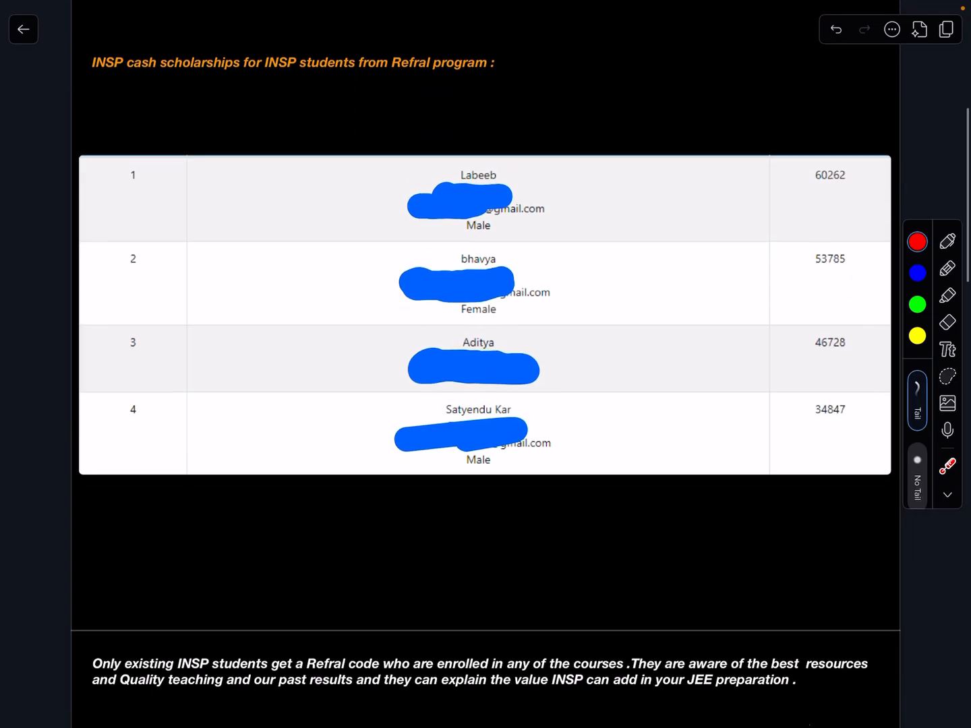
Step: Scroll down from the scholarship table to the student profile page
scroll("down", 3)
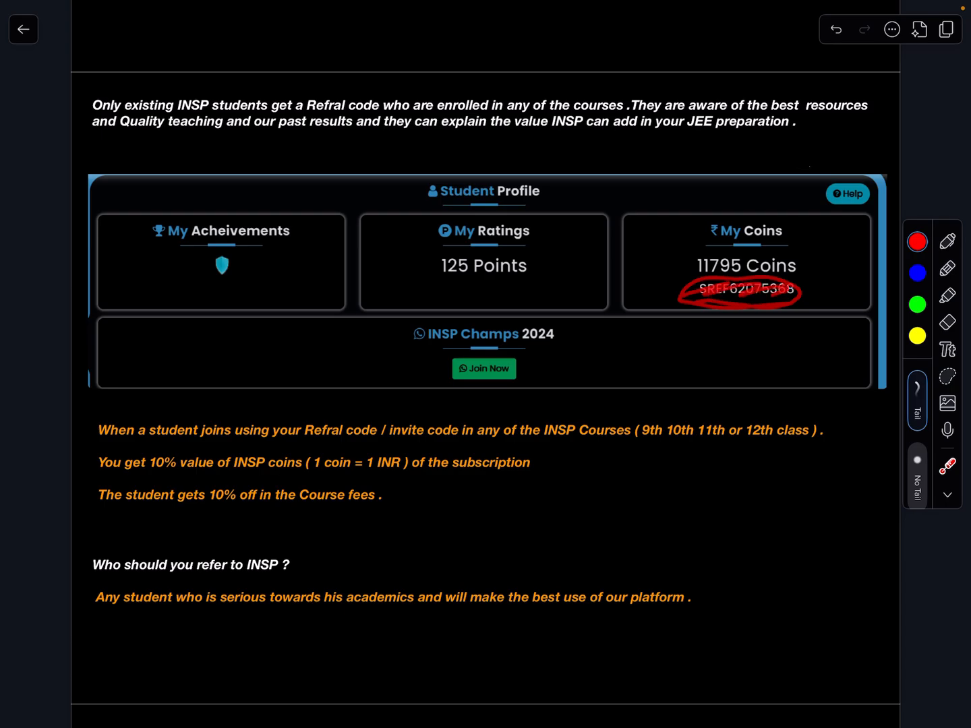
Step: Draw a temporary red loop over the intro paragraph and Student Profile header, letting it fade
left_click(835, 29)
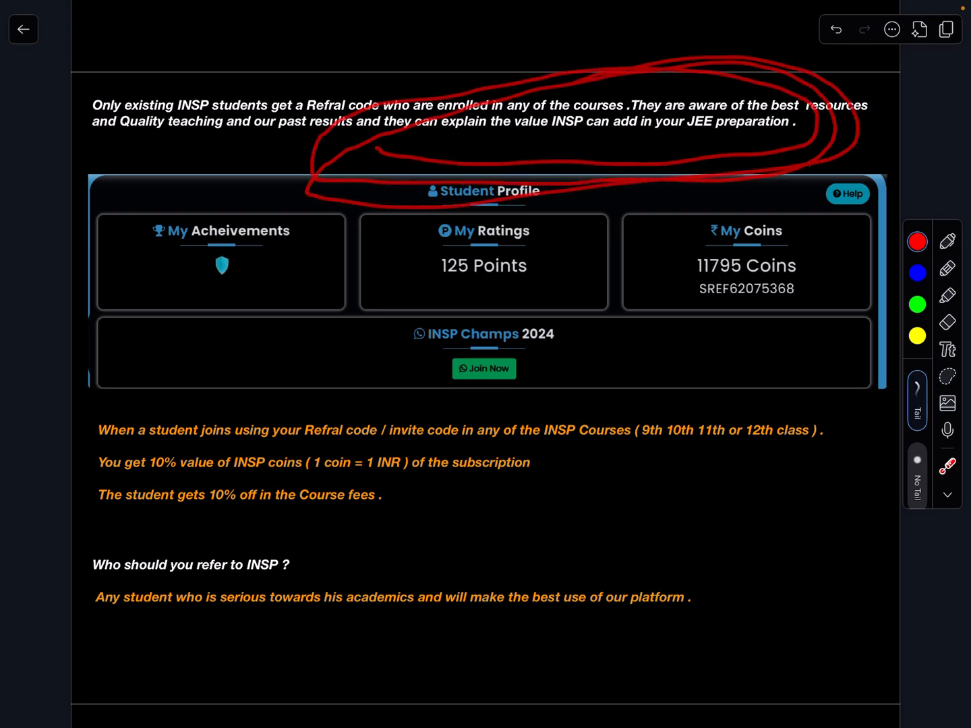
left_click(836, 29)
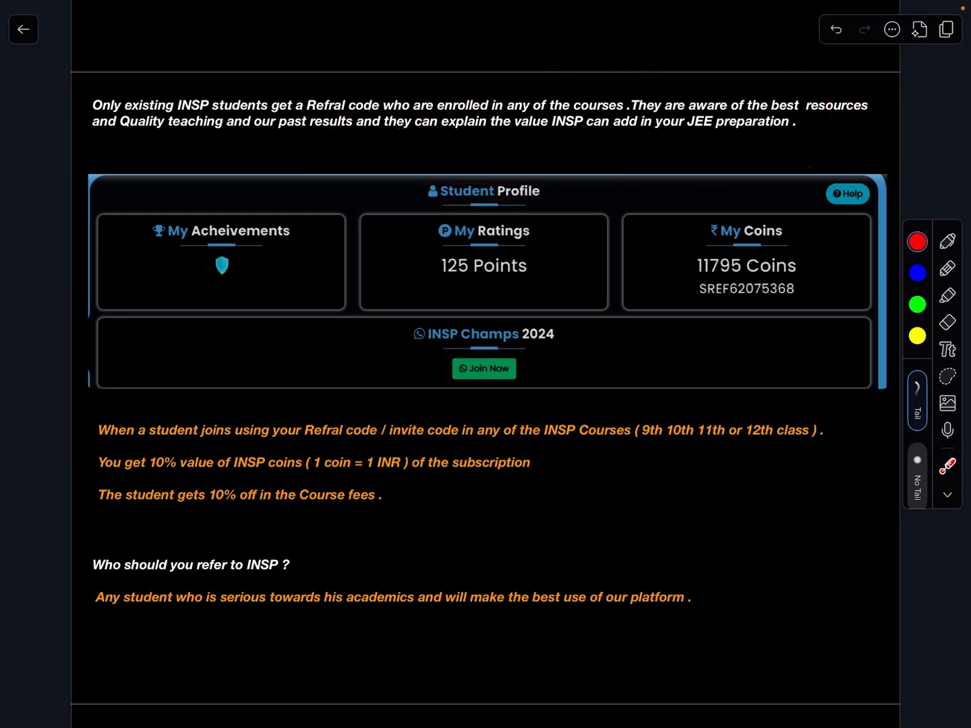
scroll("up", 3)
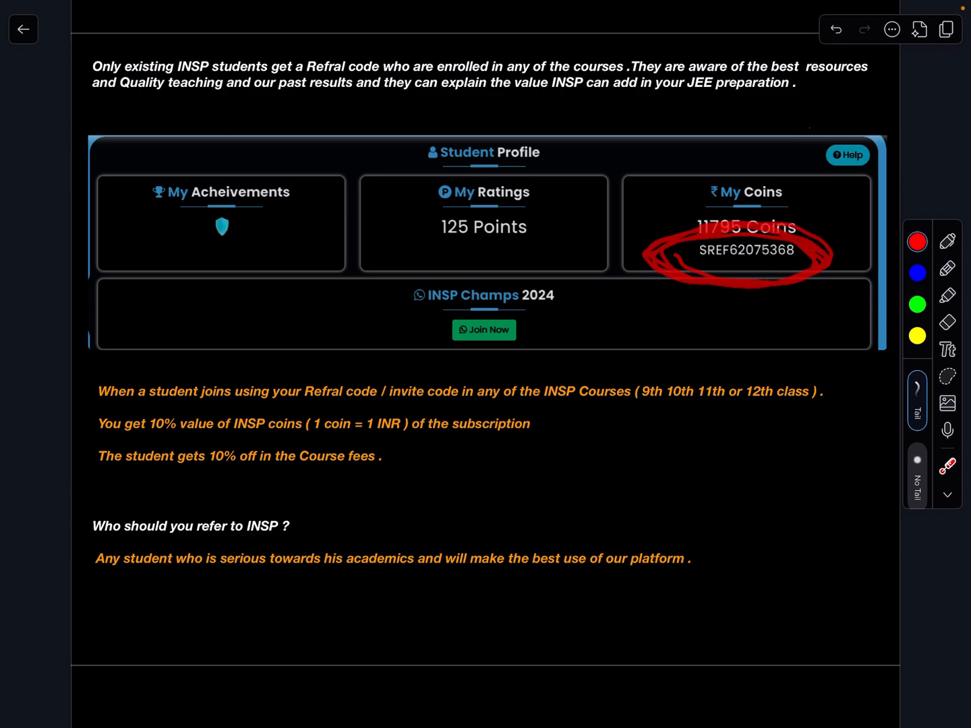
left_click(835, 28)
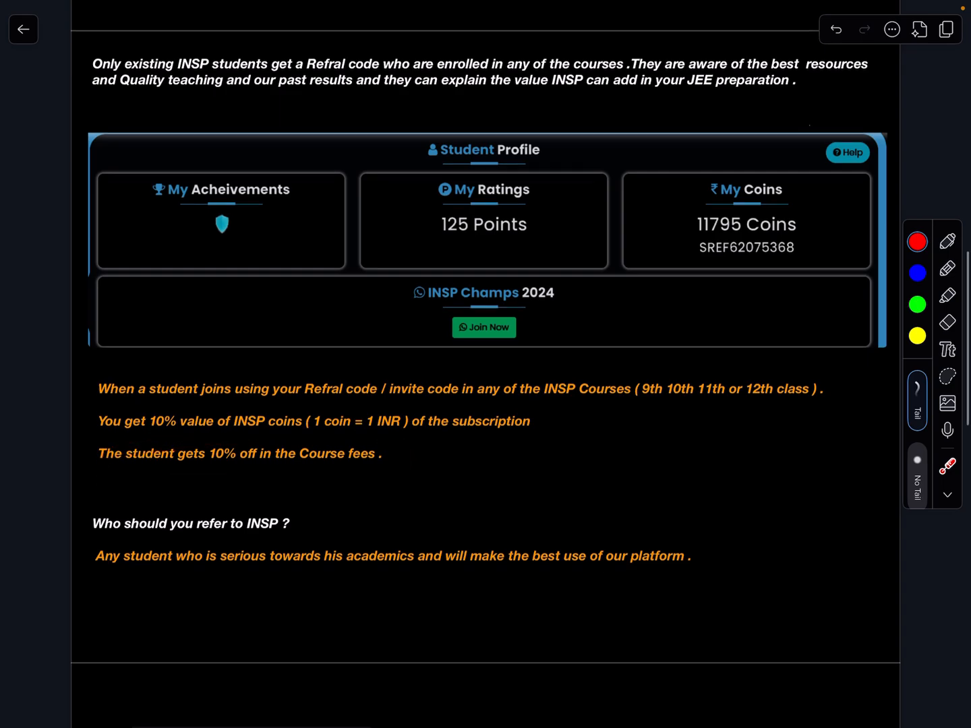
scroll("up", 3)
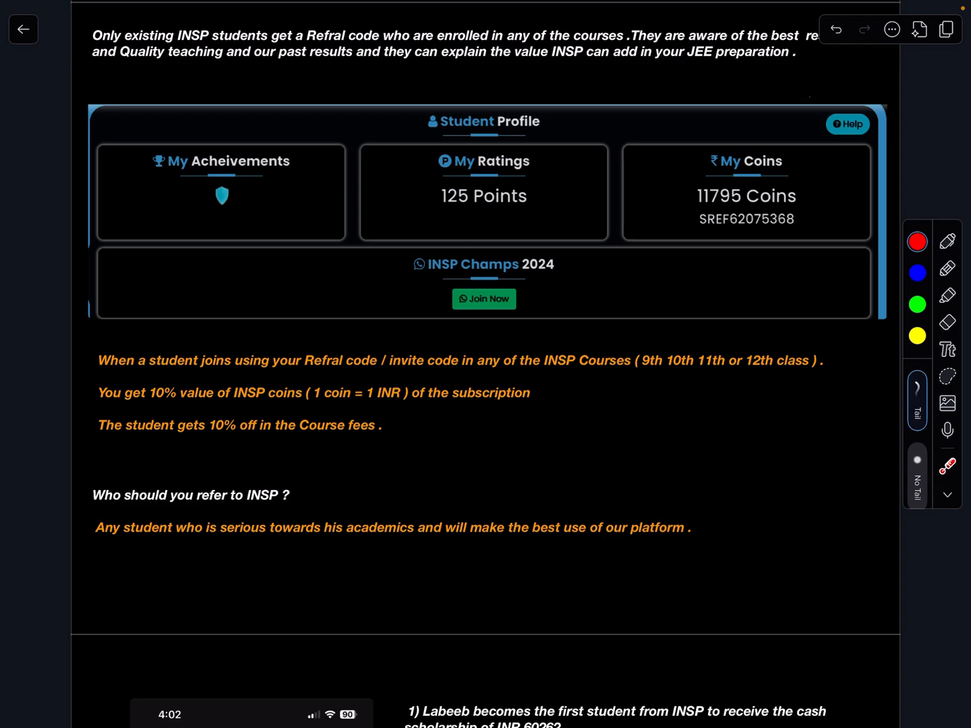
scroll("down", 3)
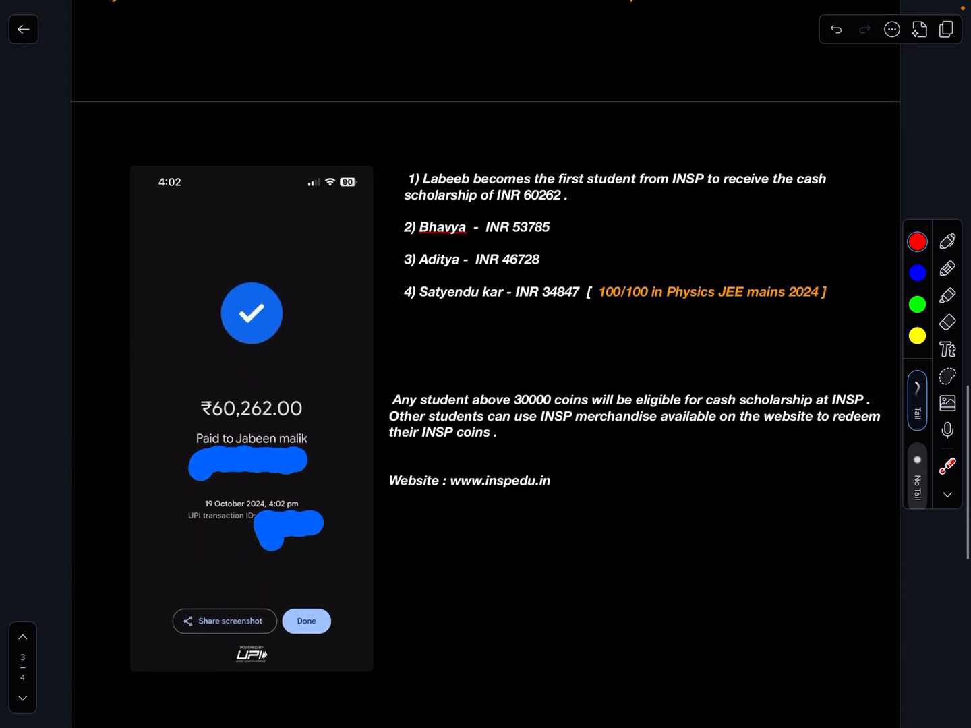
scroll("up", 3)
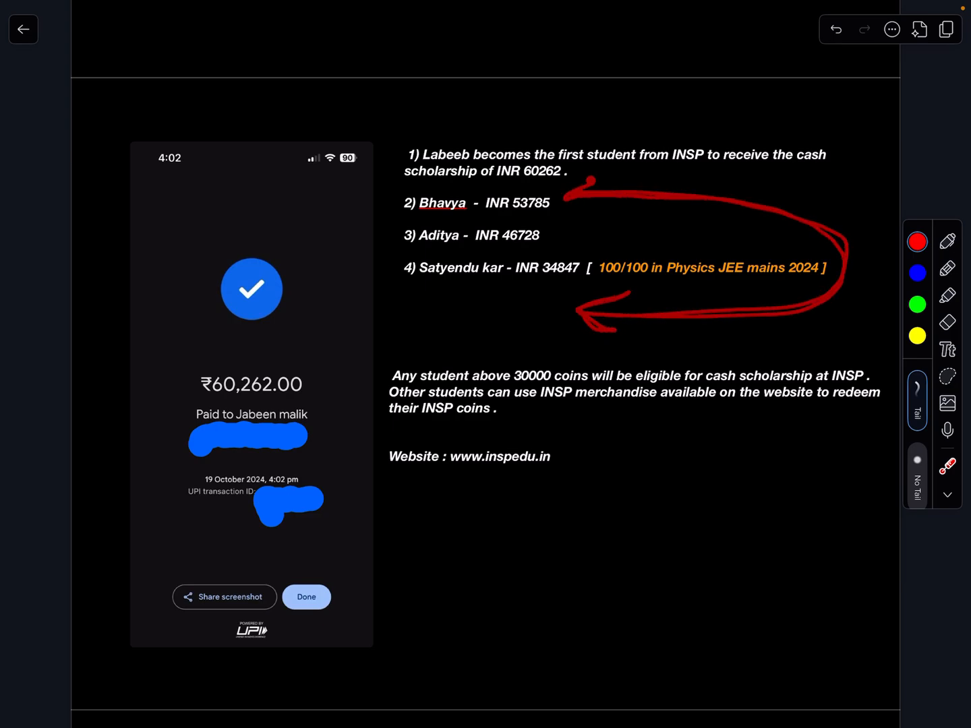
left_click(836, 29)
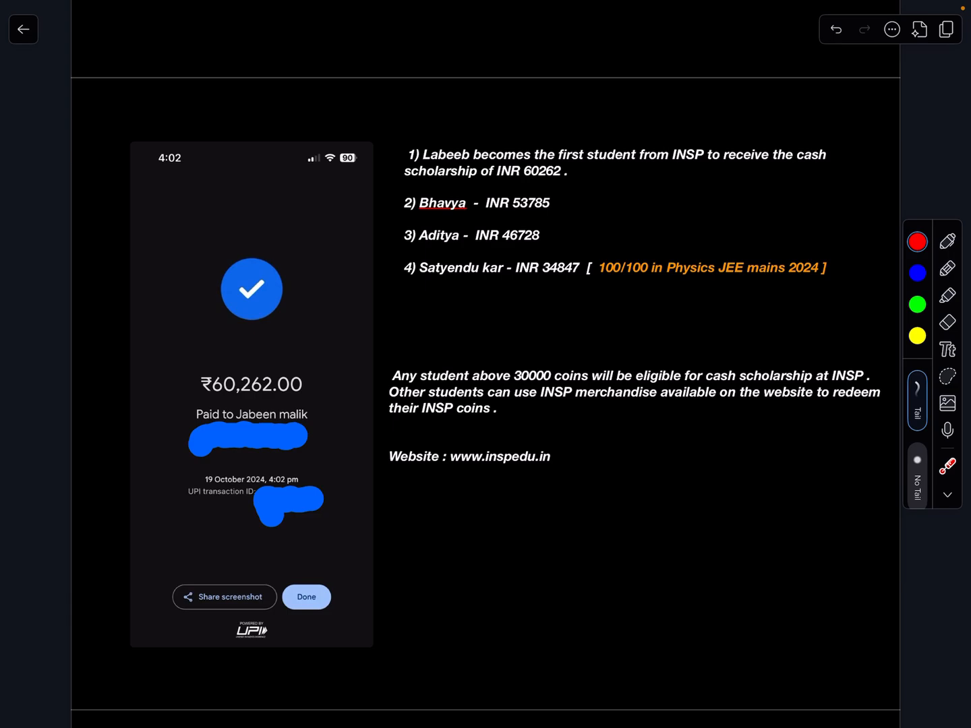
scroll("up", 3)
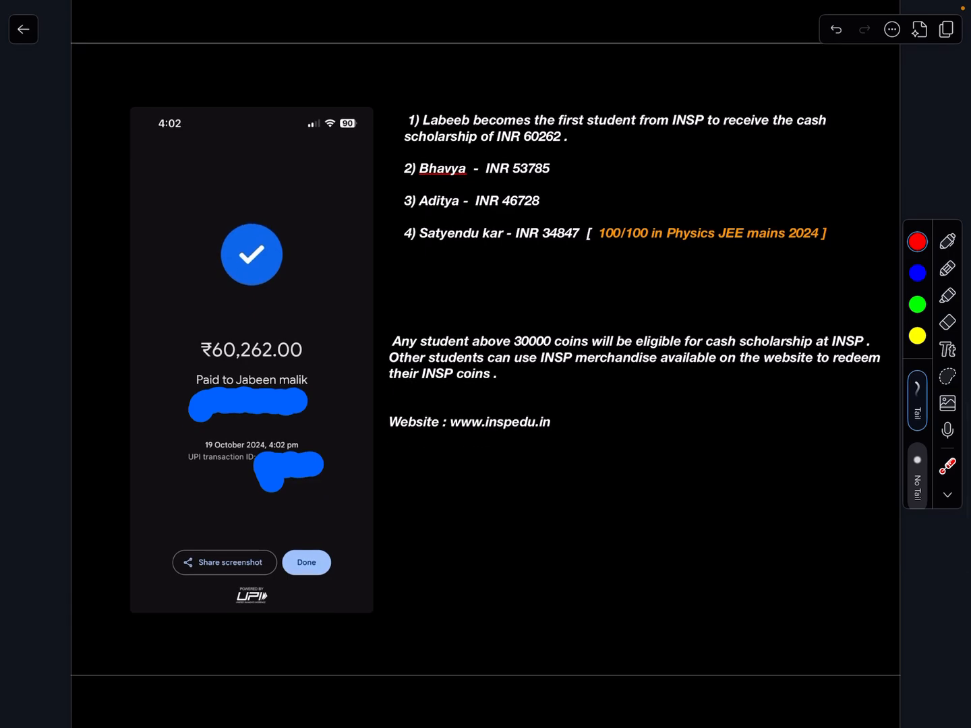
scroll("up", 3)
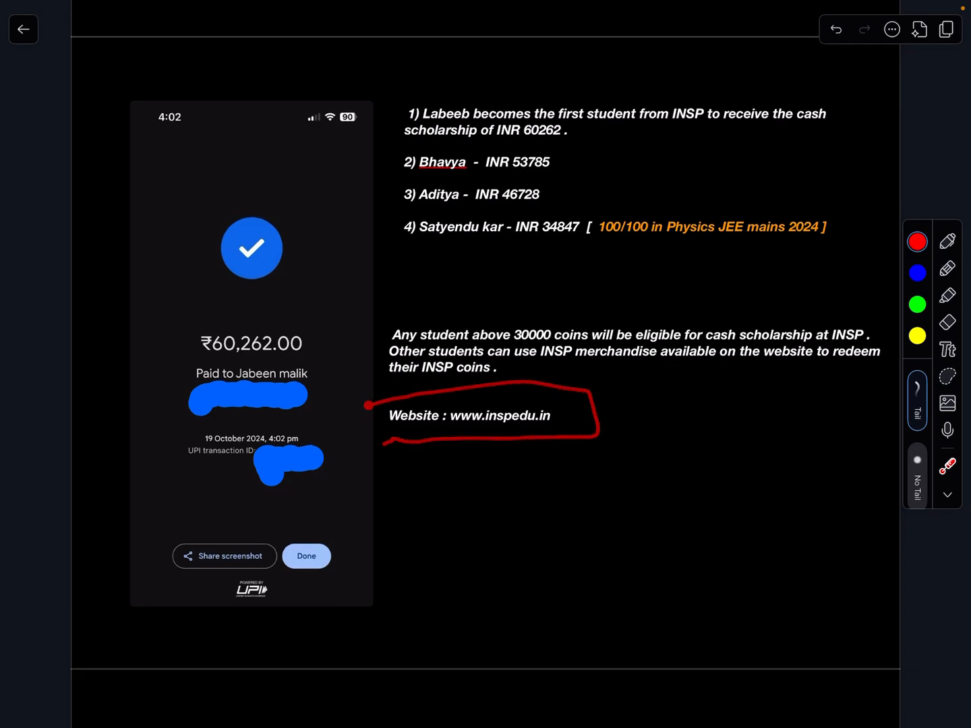
left_click(835, 29)
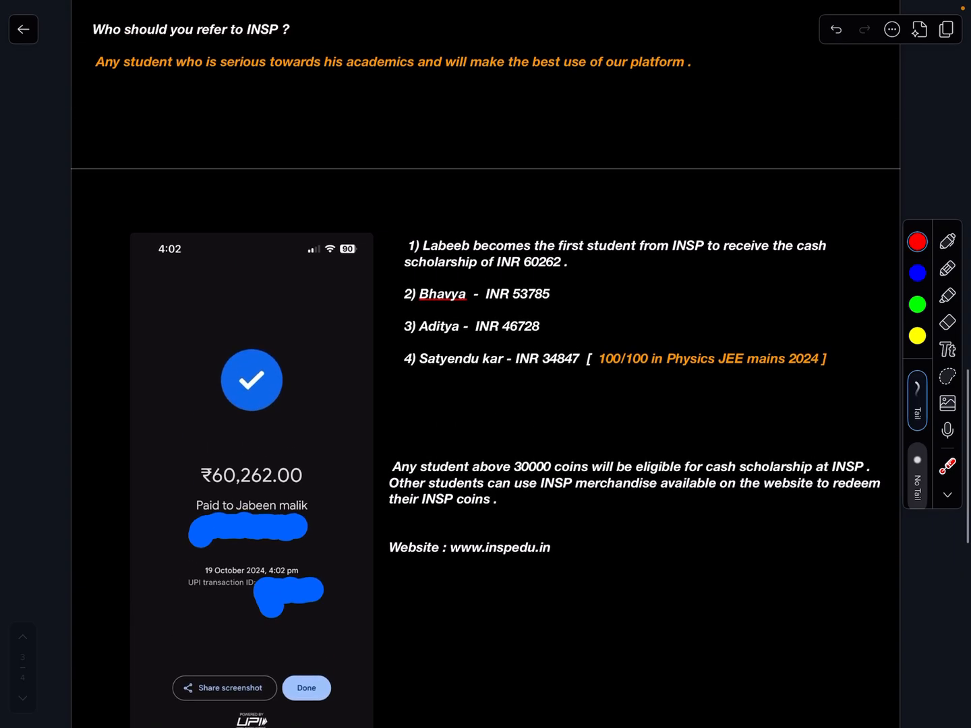
Step: Scroll up to page 1 and back down to the Student Profile on page 2
scroll("down", 3)
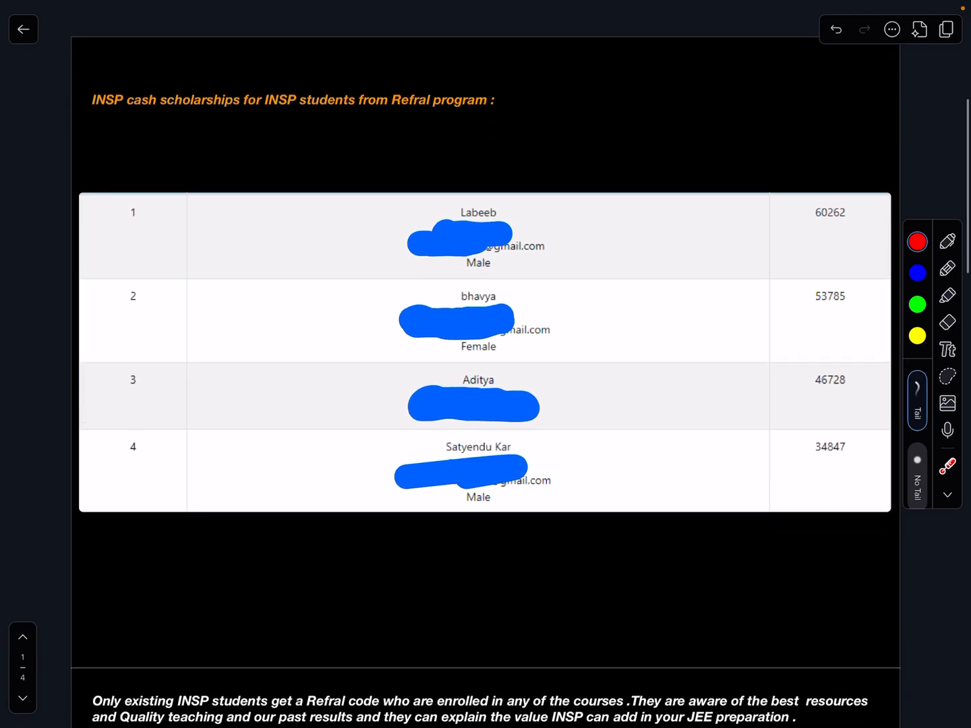
scroll("down", 3)
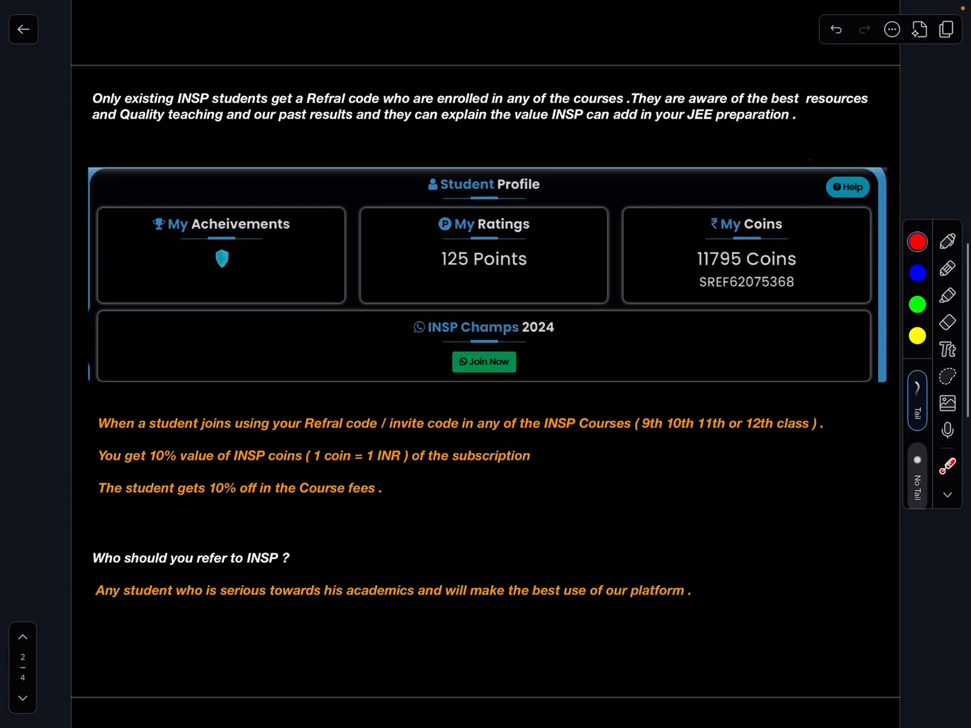
scroll("up", 3)
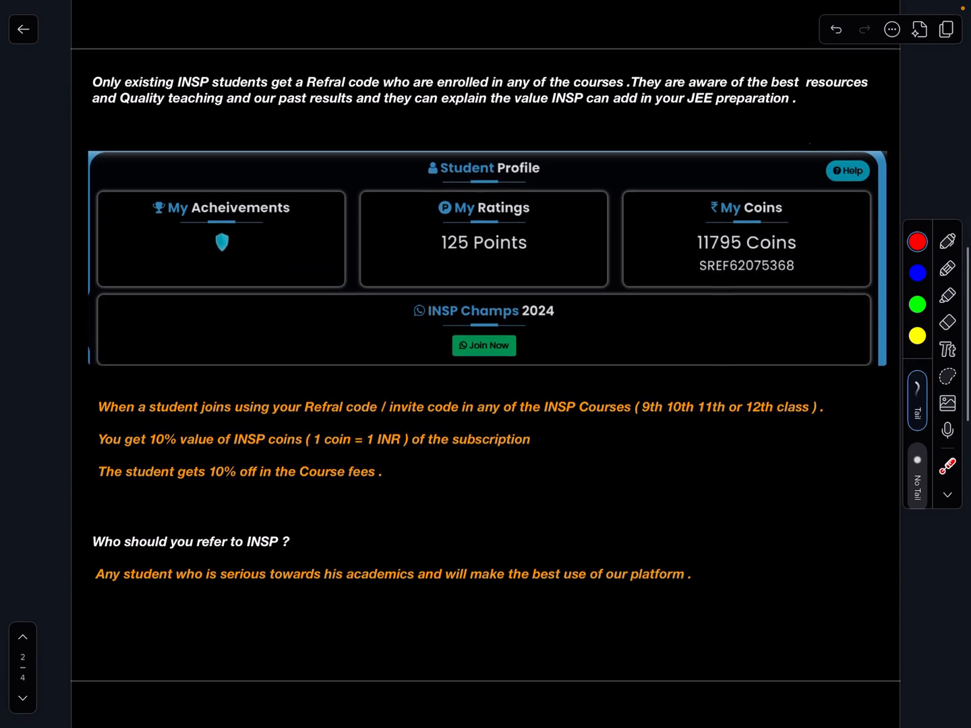
scroll("up", 3)
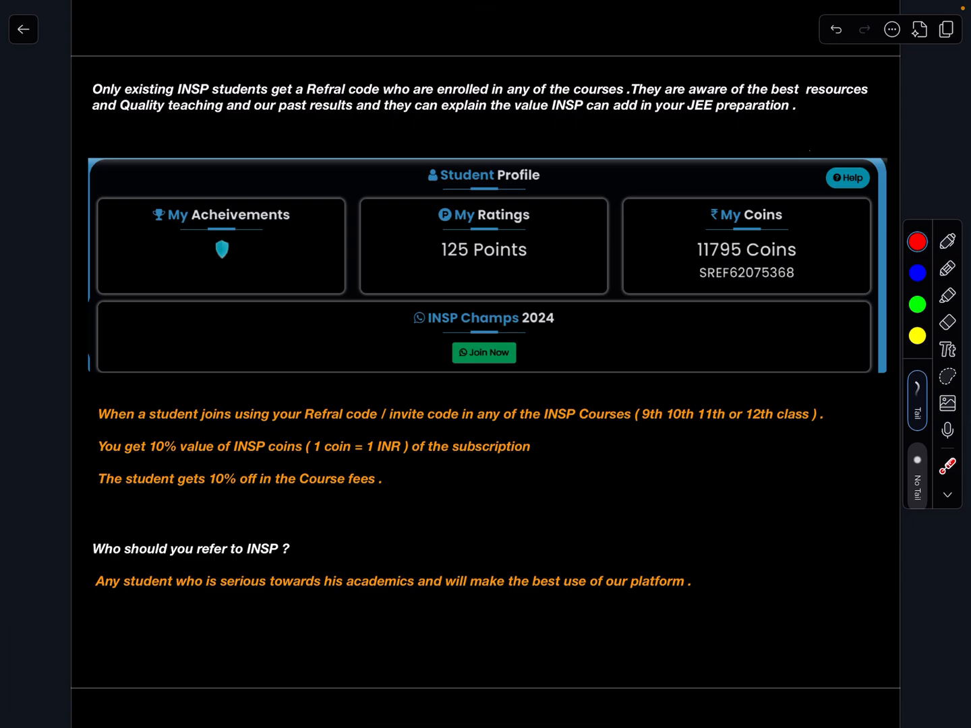
scroll("down", 3)
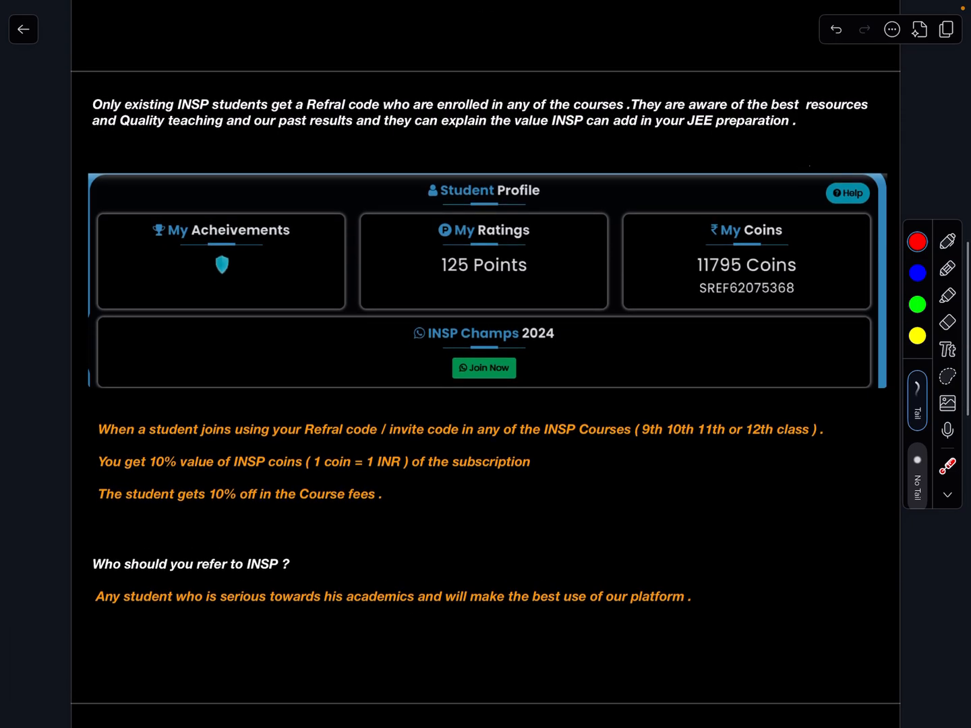
scroll("down", 3)
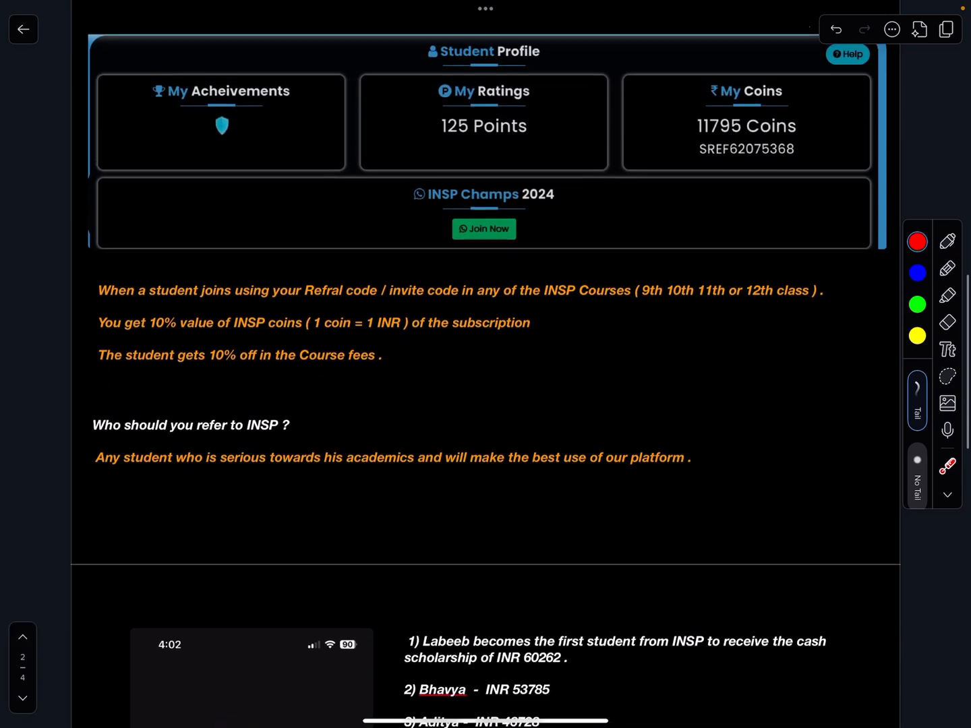